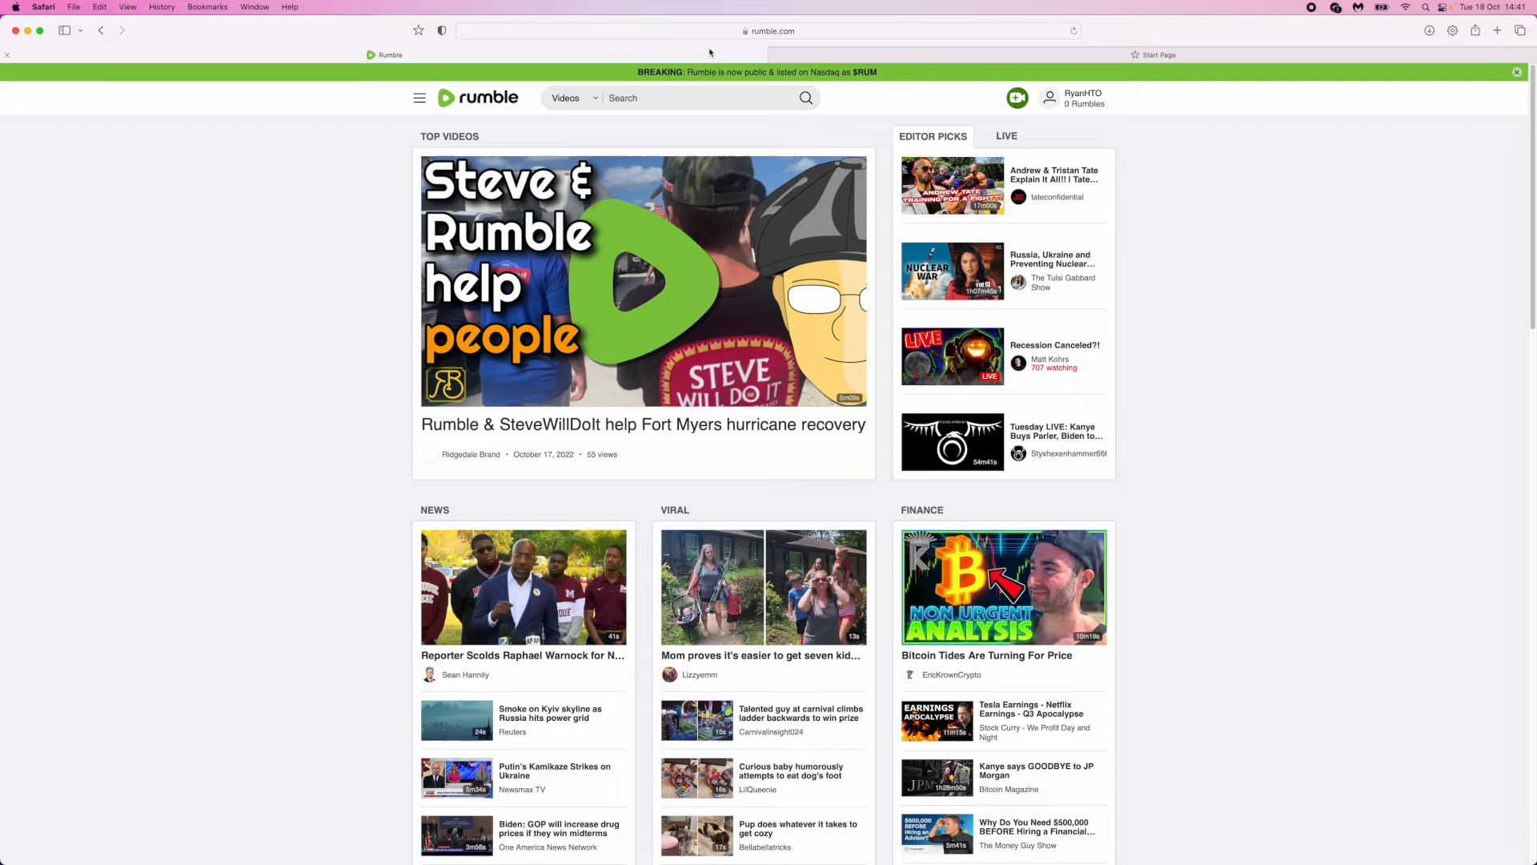
mouse_move(1348, 474)
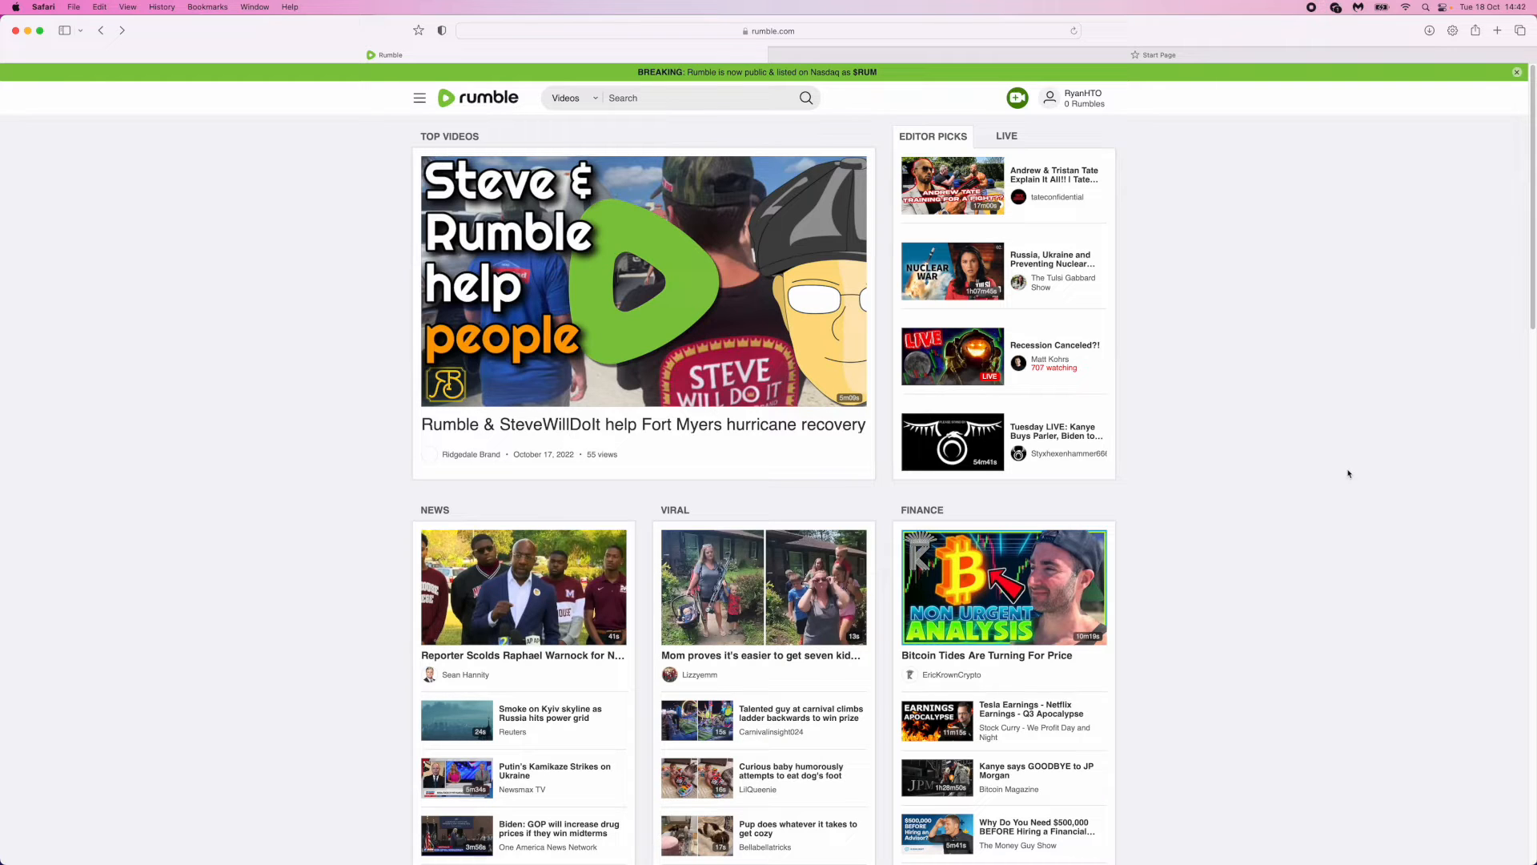
mouse_move(927, 256)
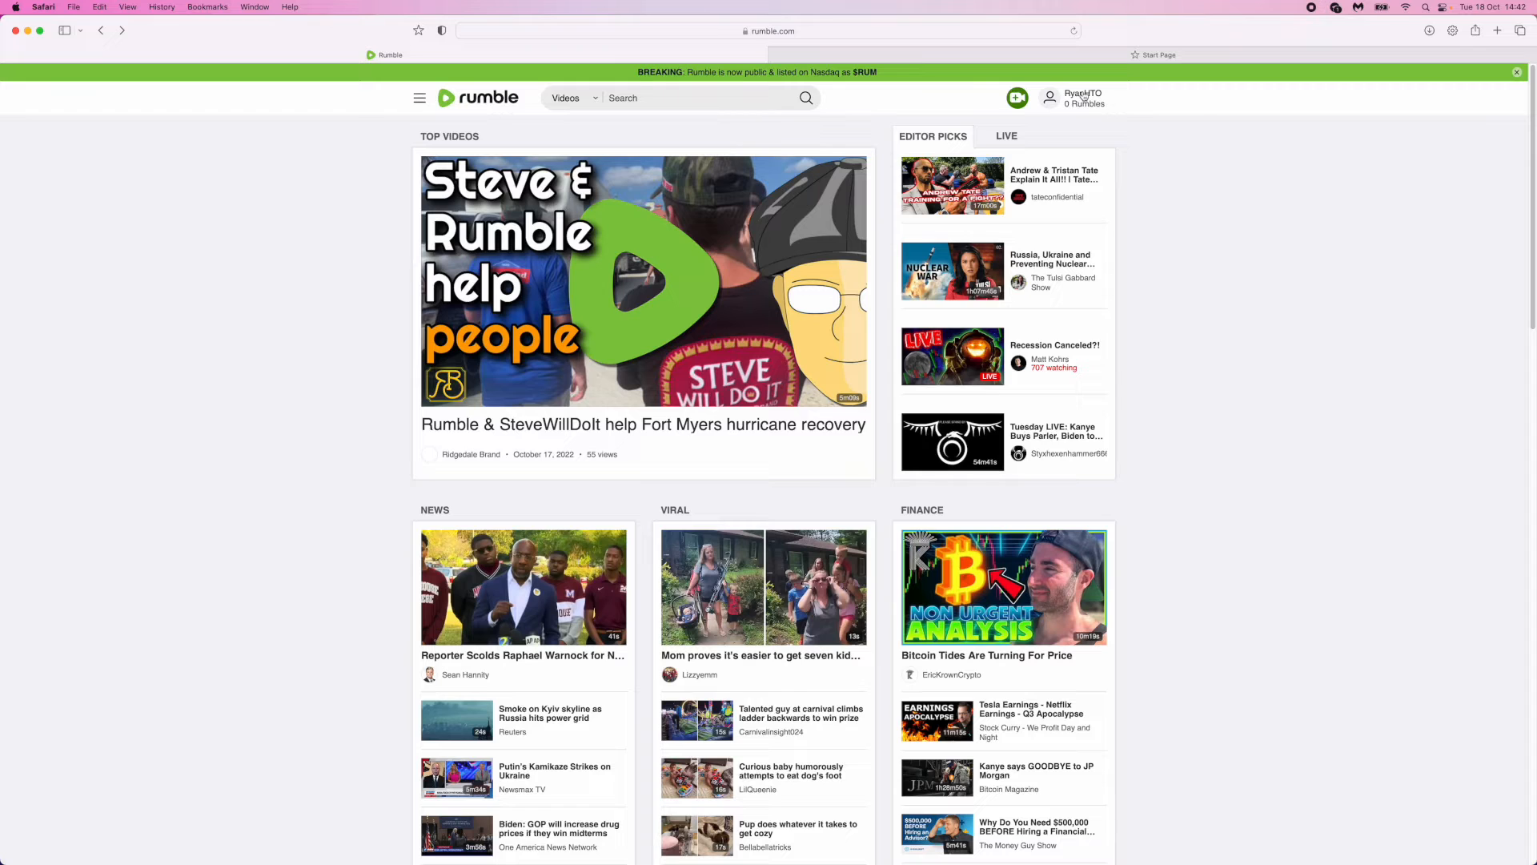
- Go to Account Overview from the profile menu, showing a $0.00 balance
click(1077, 98)
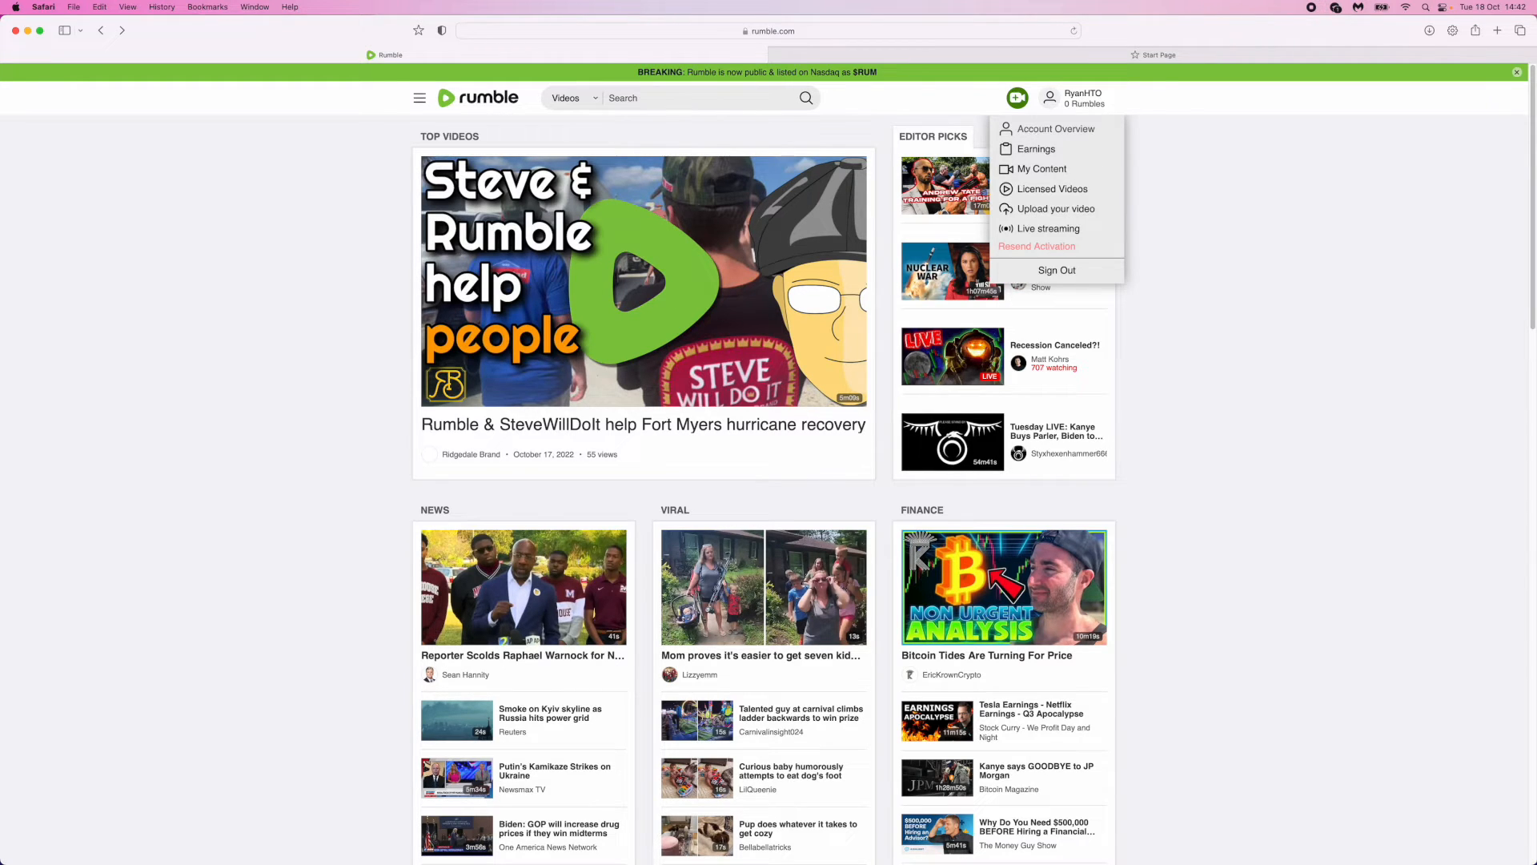
click(1054, 128)
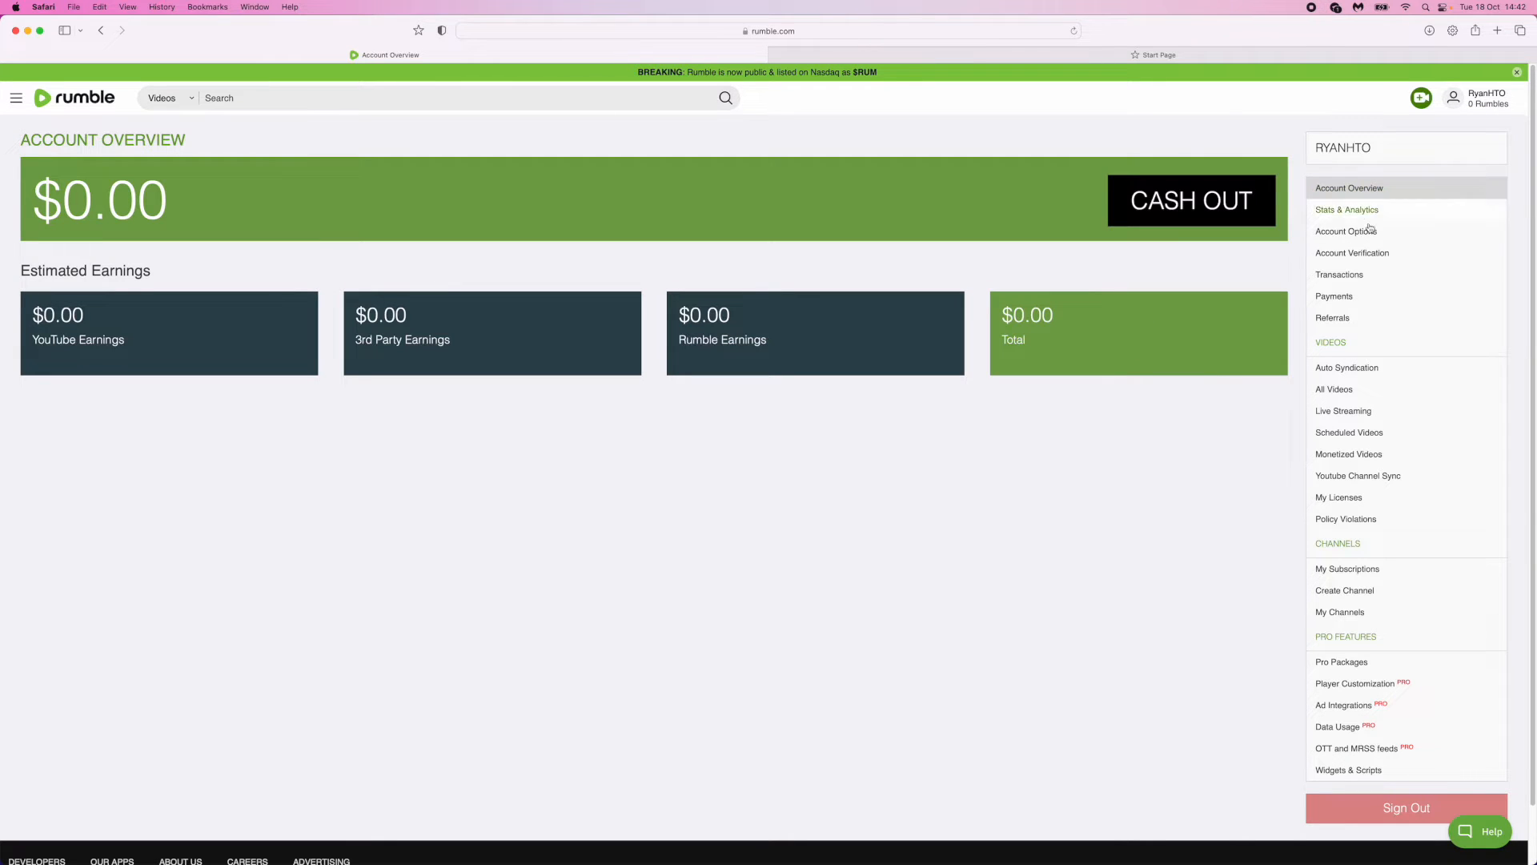
mouse_move(1358, 476)
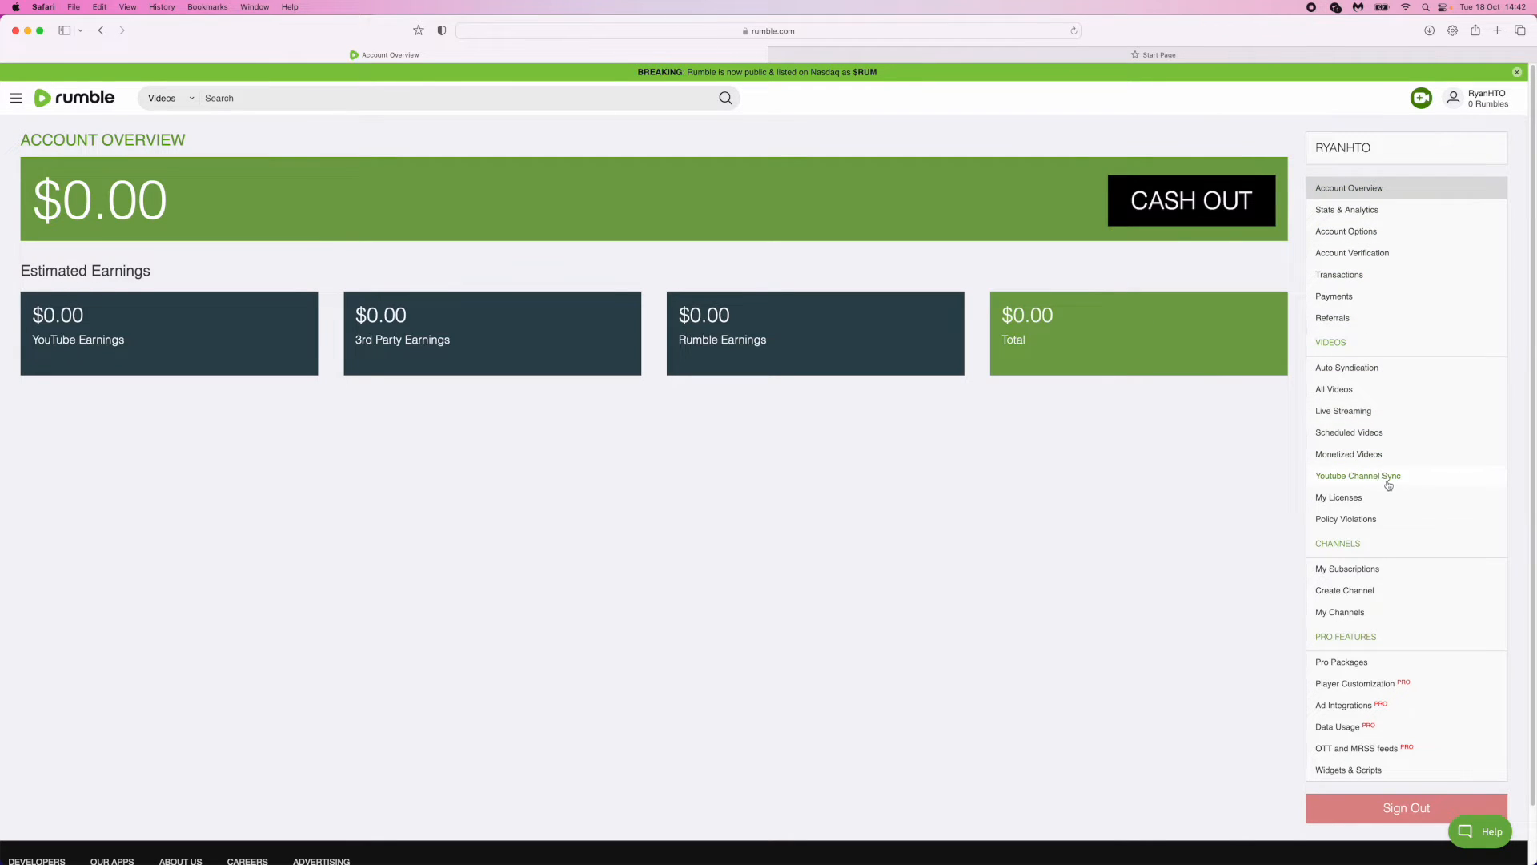
- Go to YouTube Channel Sync and start signing in with Google
click(1357, 476)
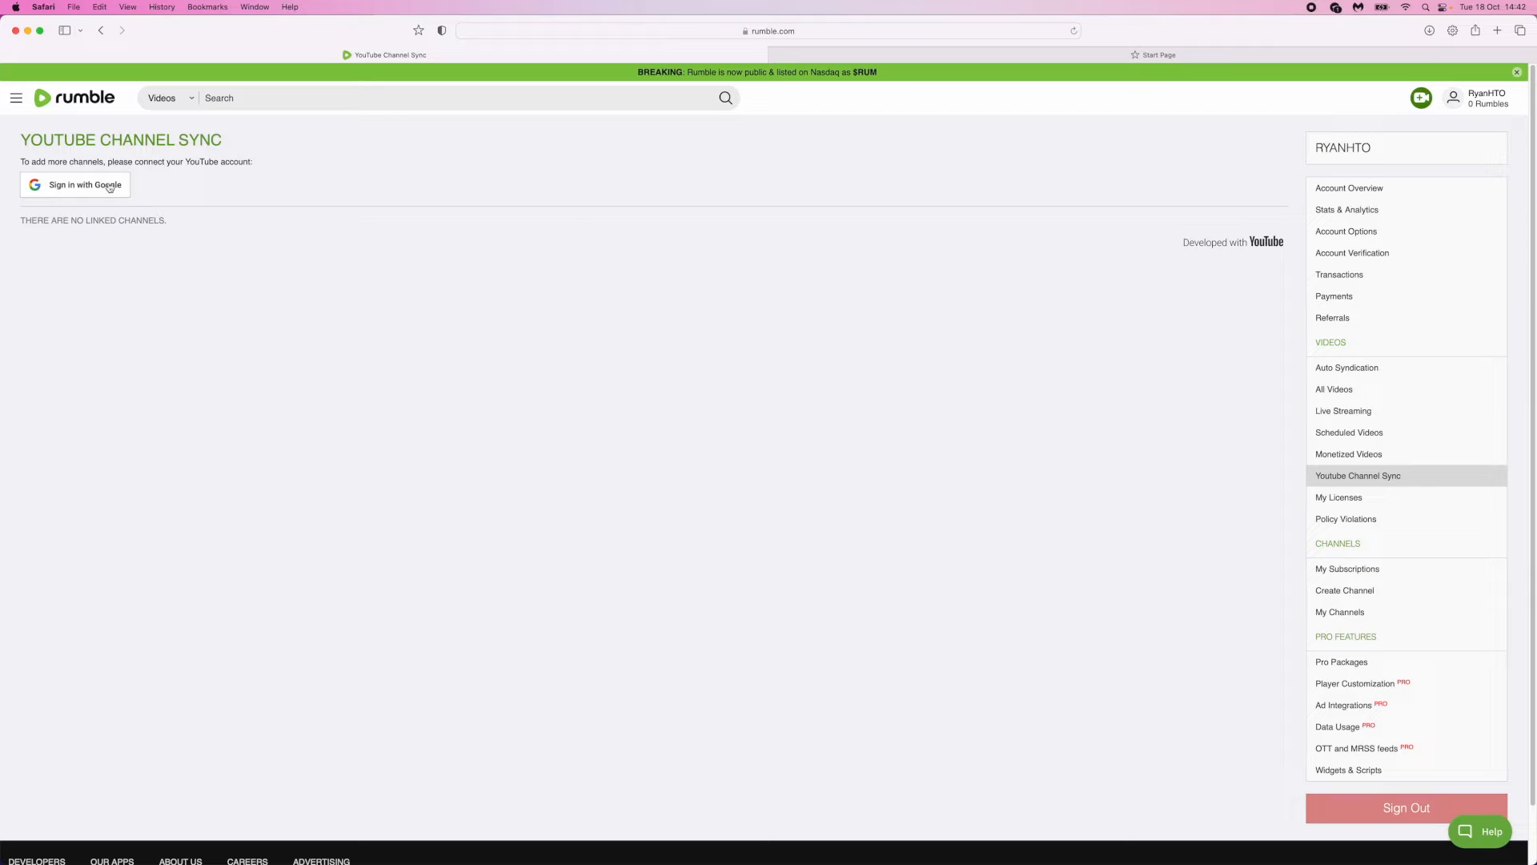
click(76, 185)
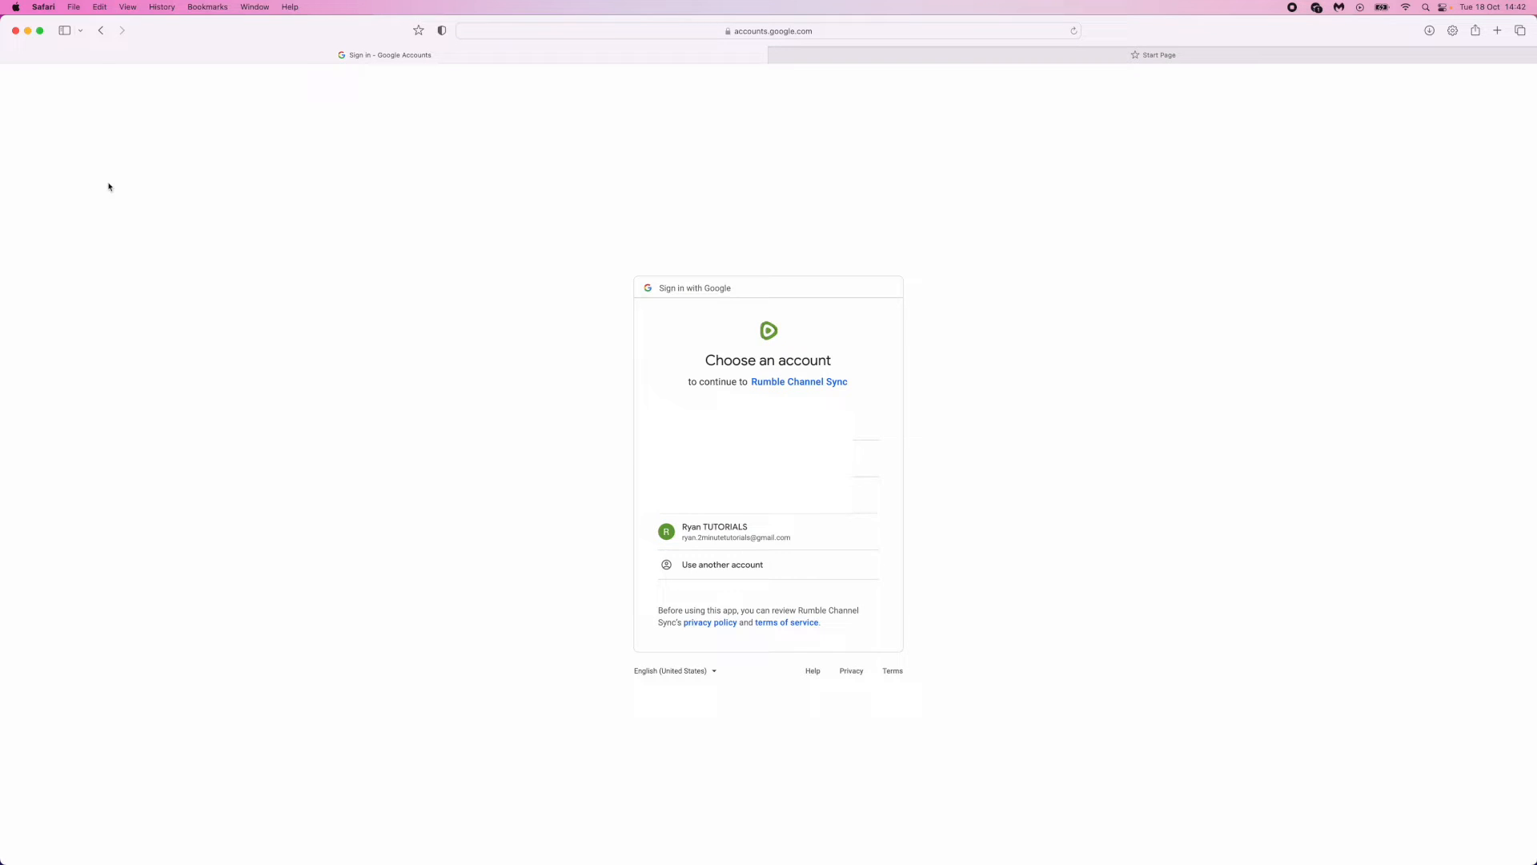
mouse_move(412, 525)
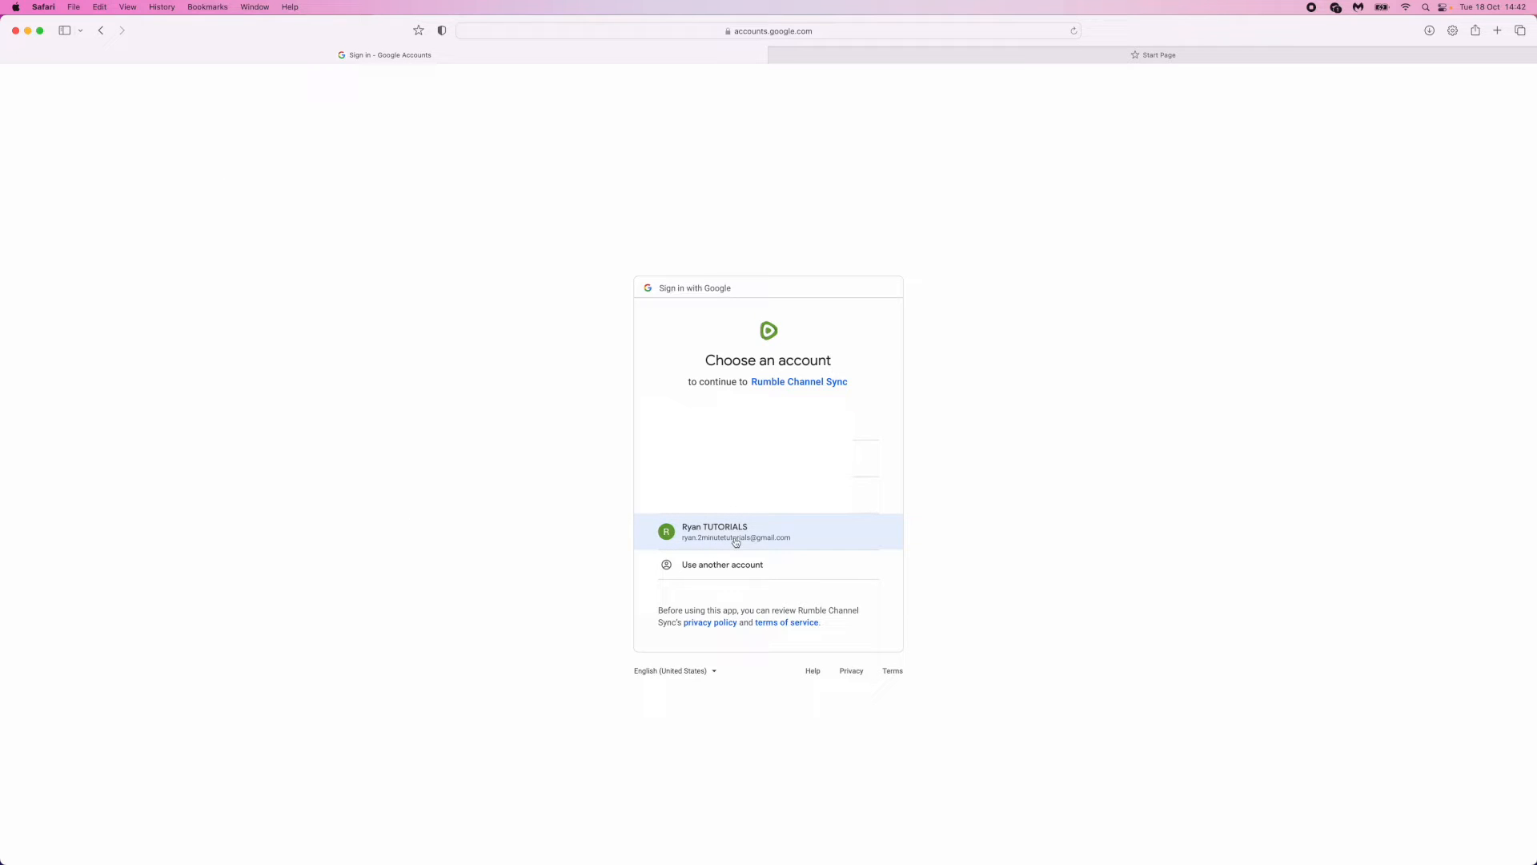
- Choose the Google account and allow Rumble Channel Sync to view the RyanPlays YouTube account
click(767, 530)
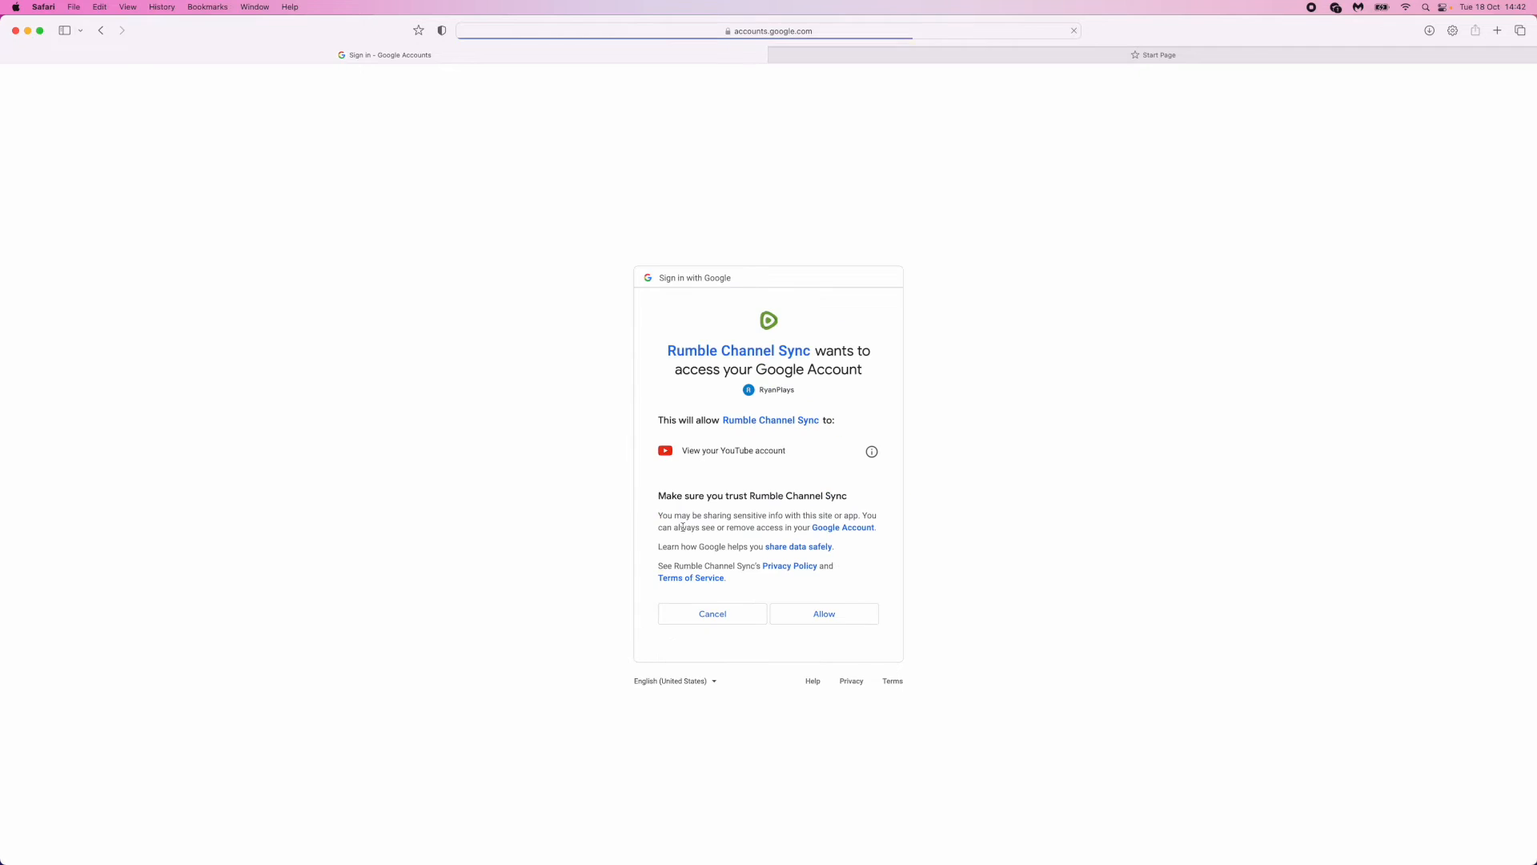
click(823, 613)
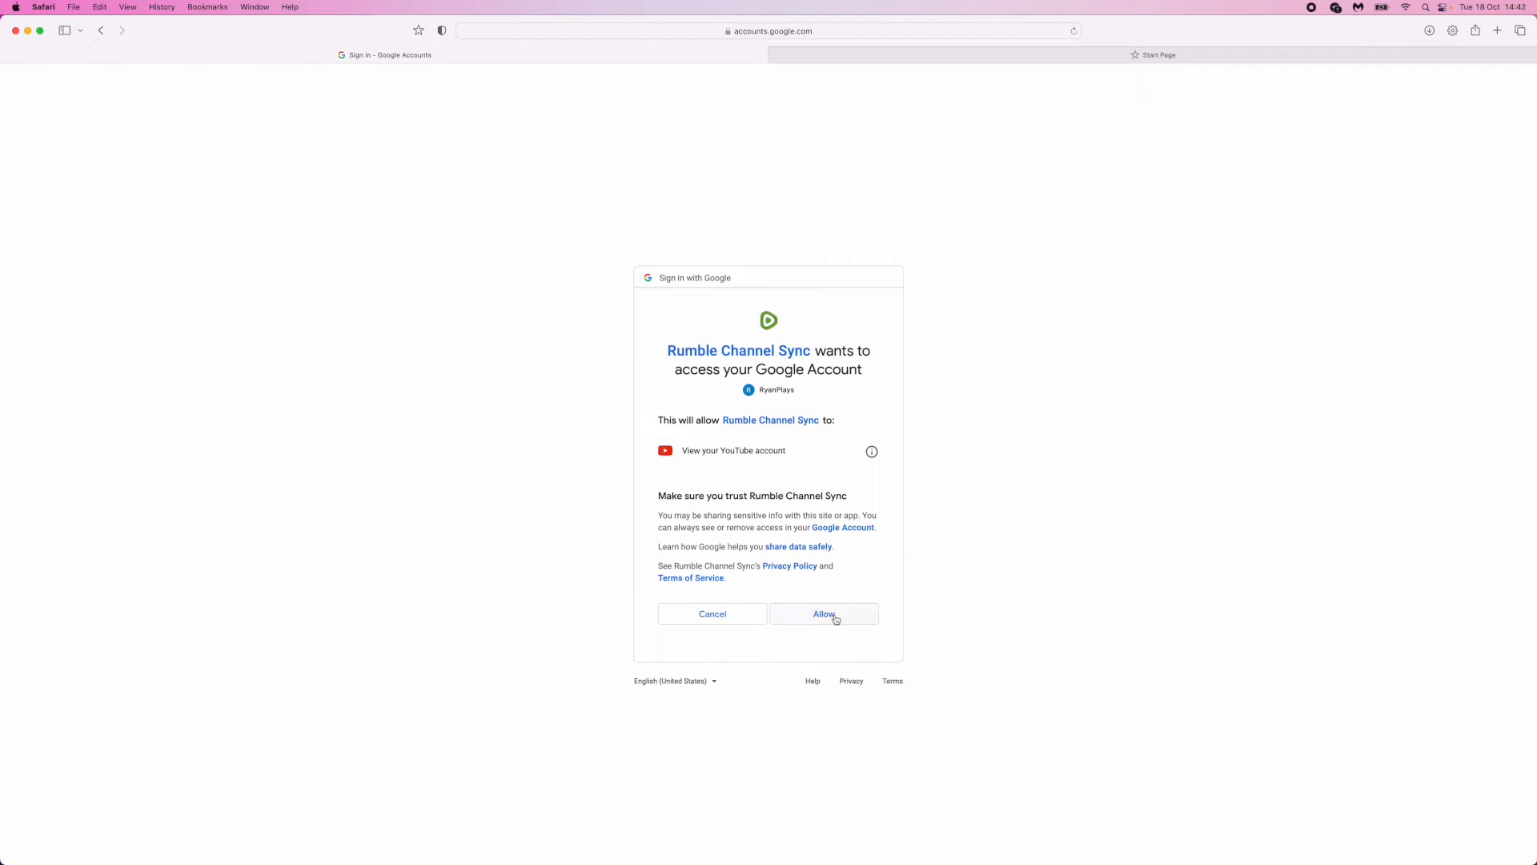
- Set the RyanPlays channel sync starting date to Aug 1, 2022 in the calendar
click(823, 613)
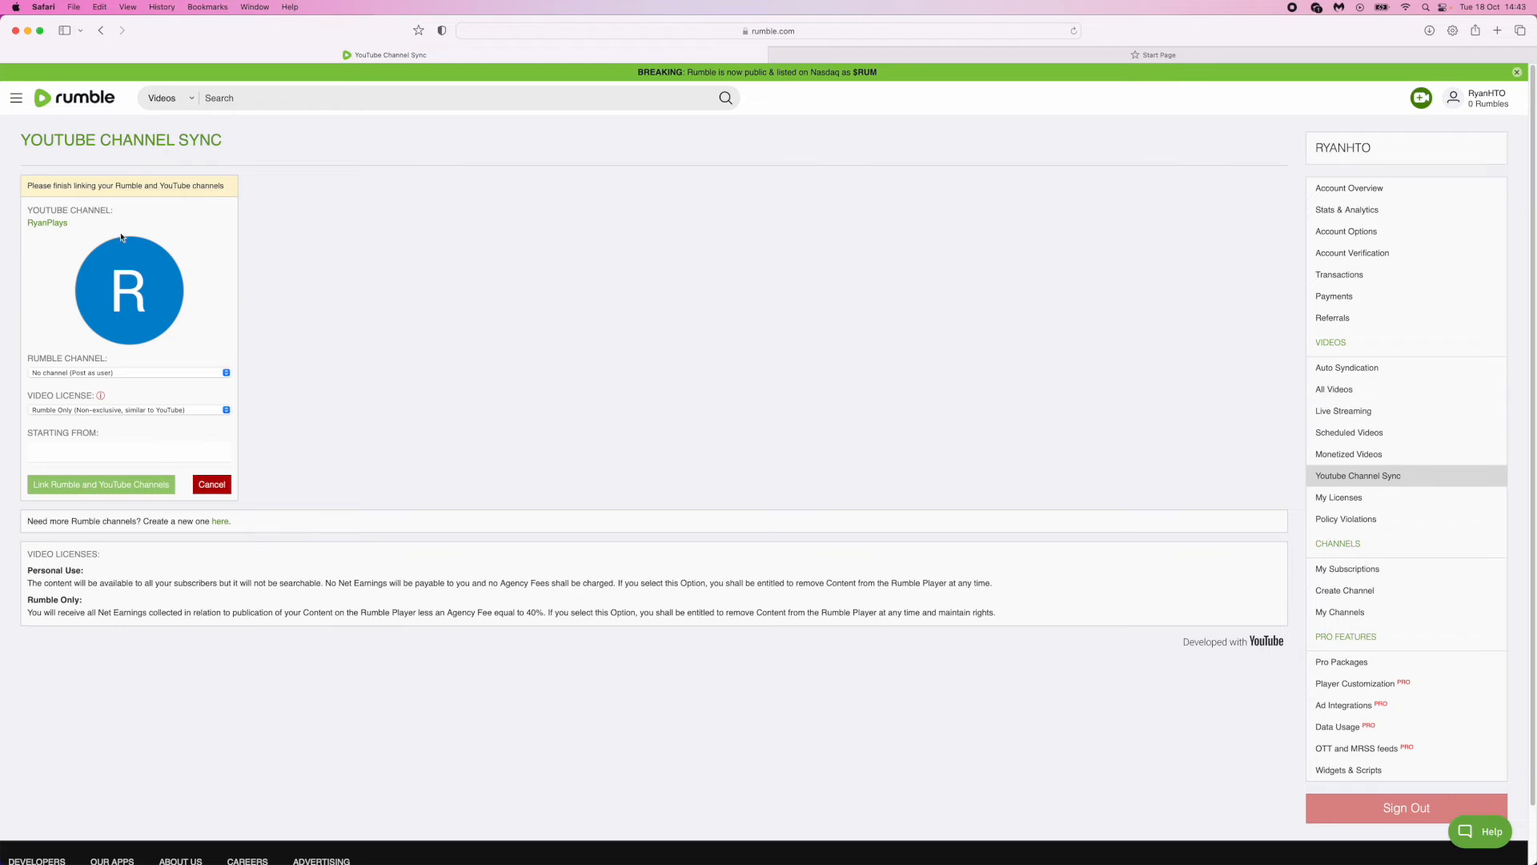
mouse_move(16, 469)
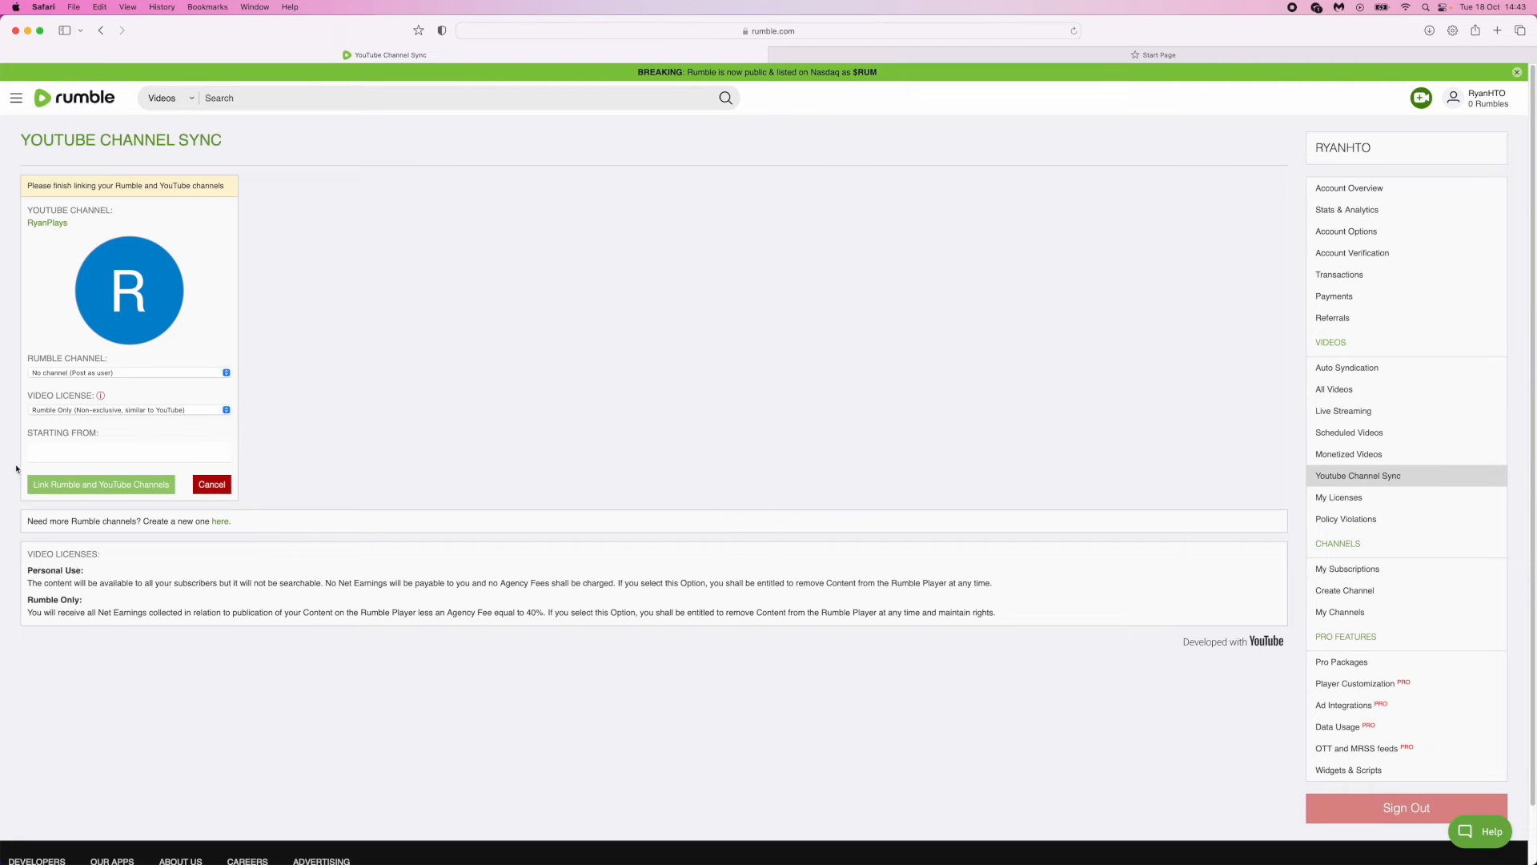
mouse_move(242, 264)
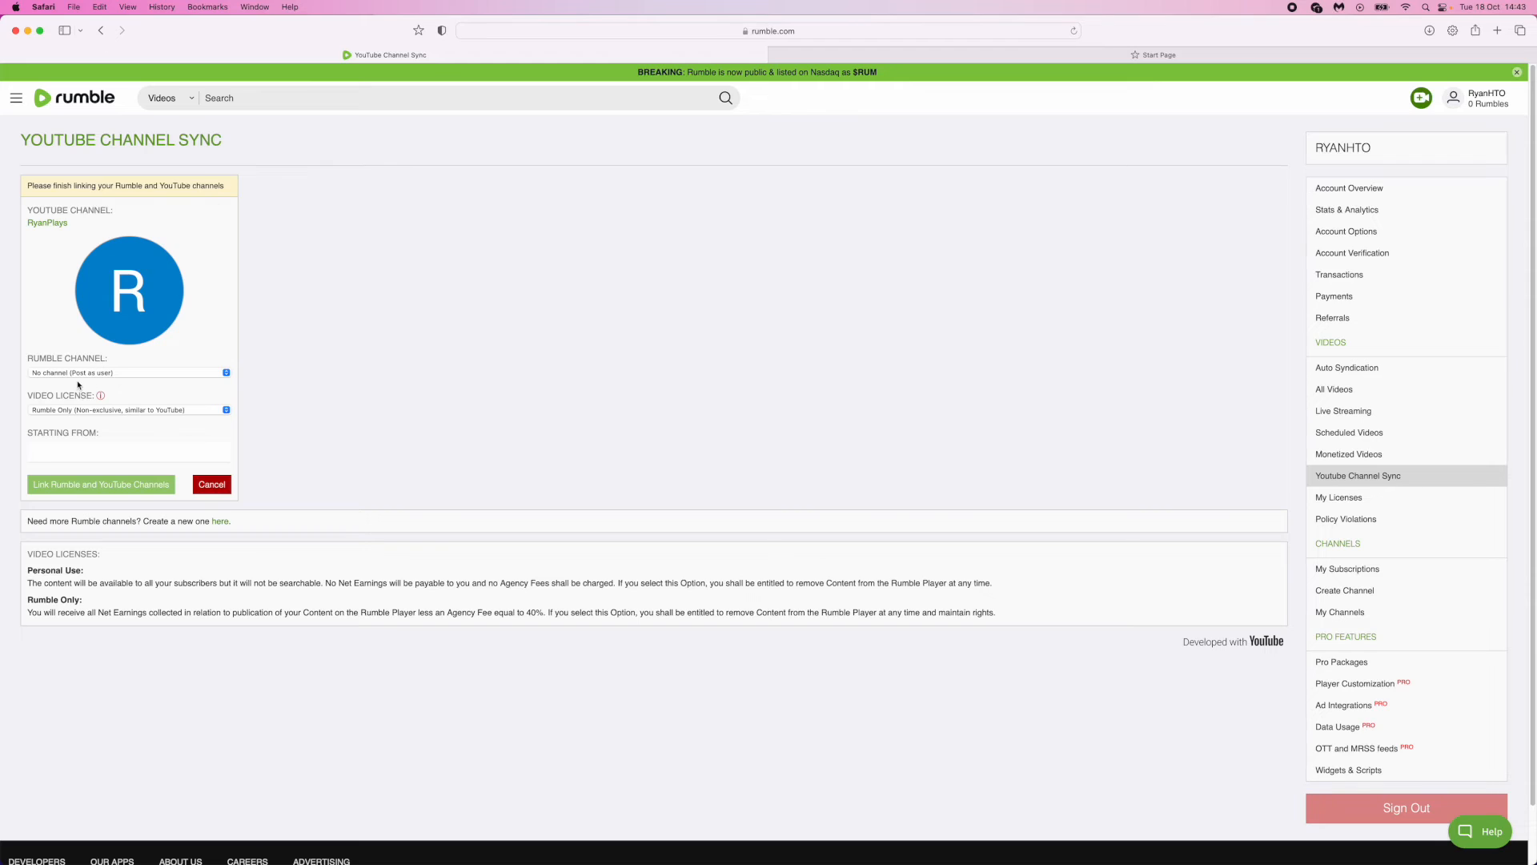
mouse_move(60, 465)
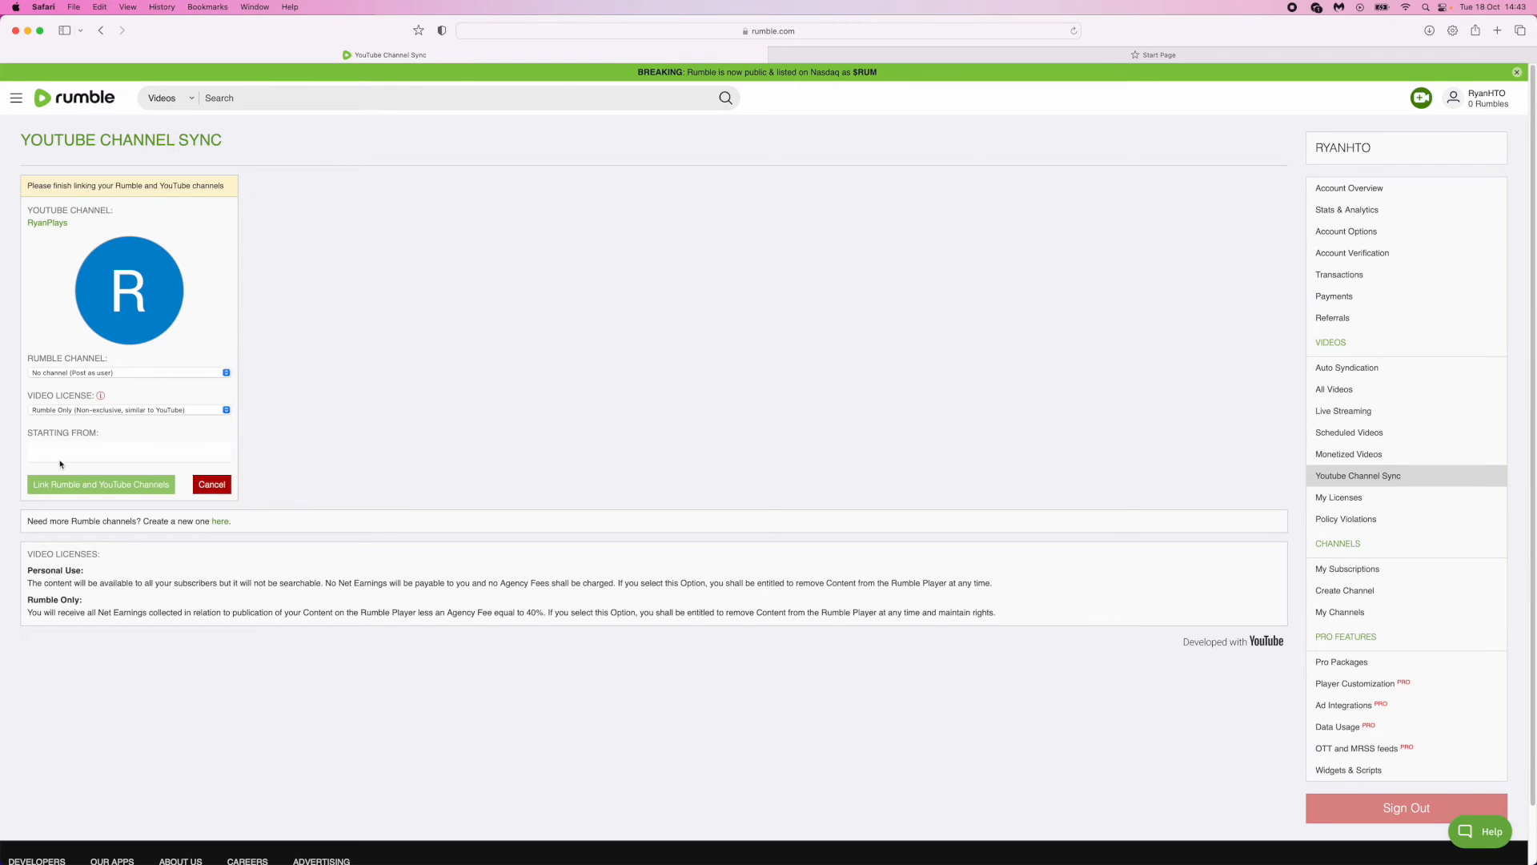
click(128, 451)
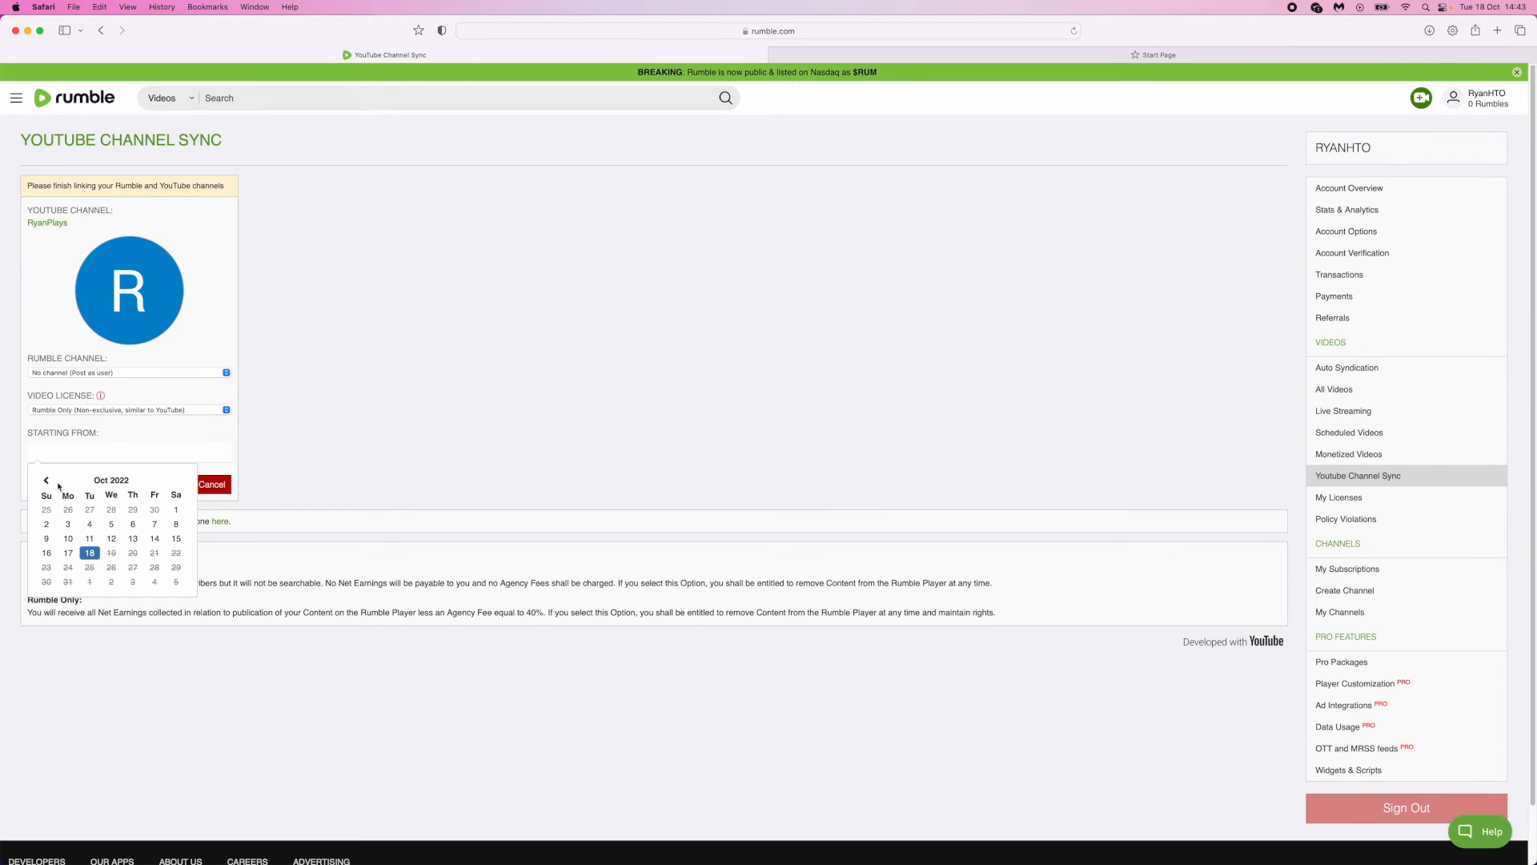
click(45, 479)
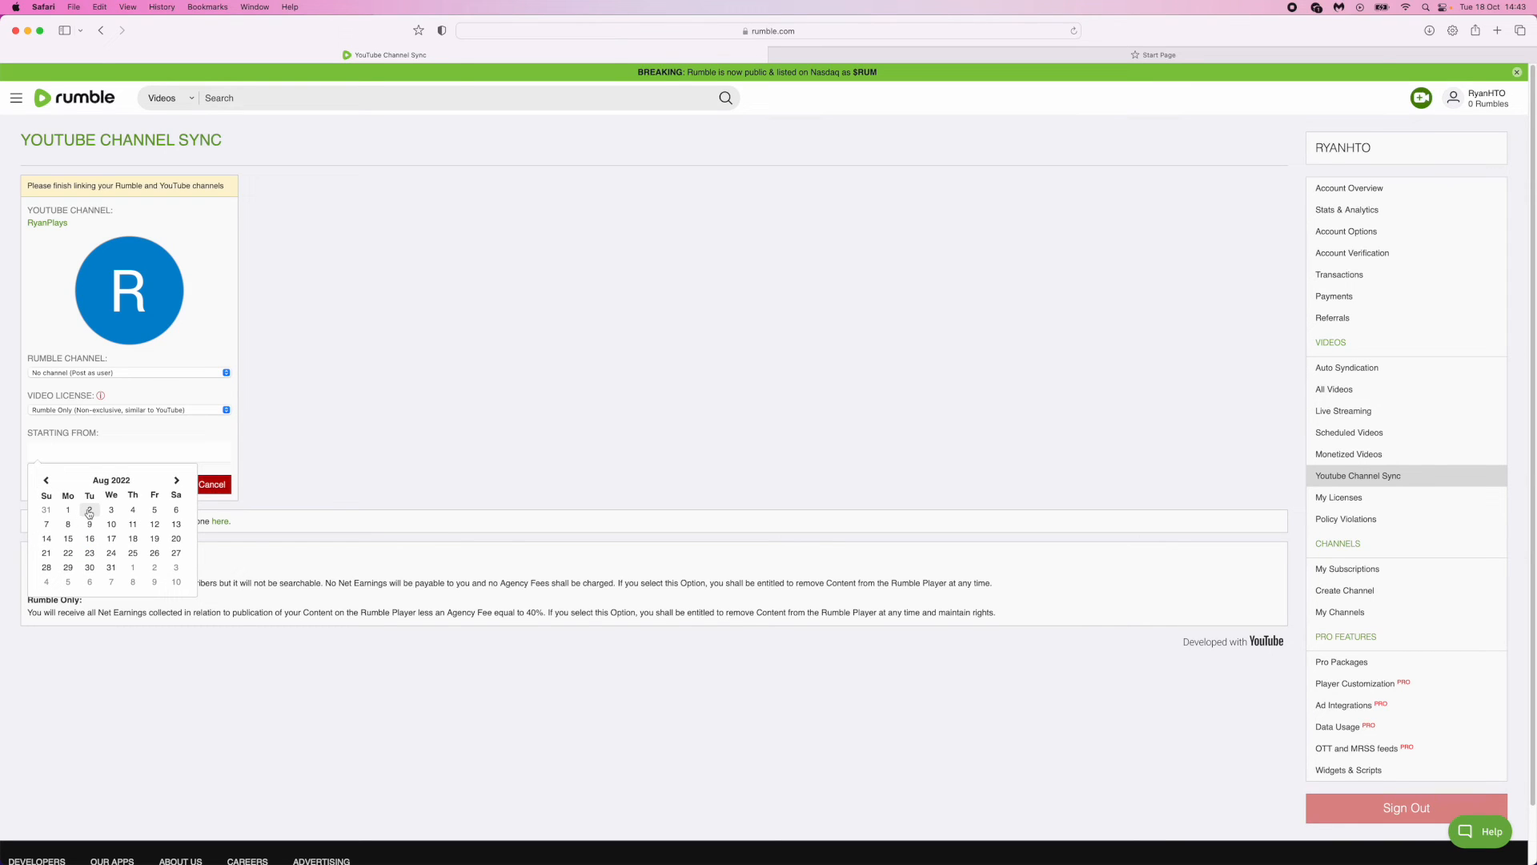
click(68, 509)
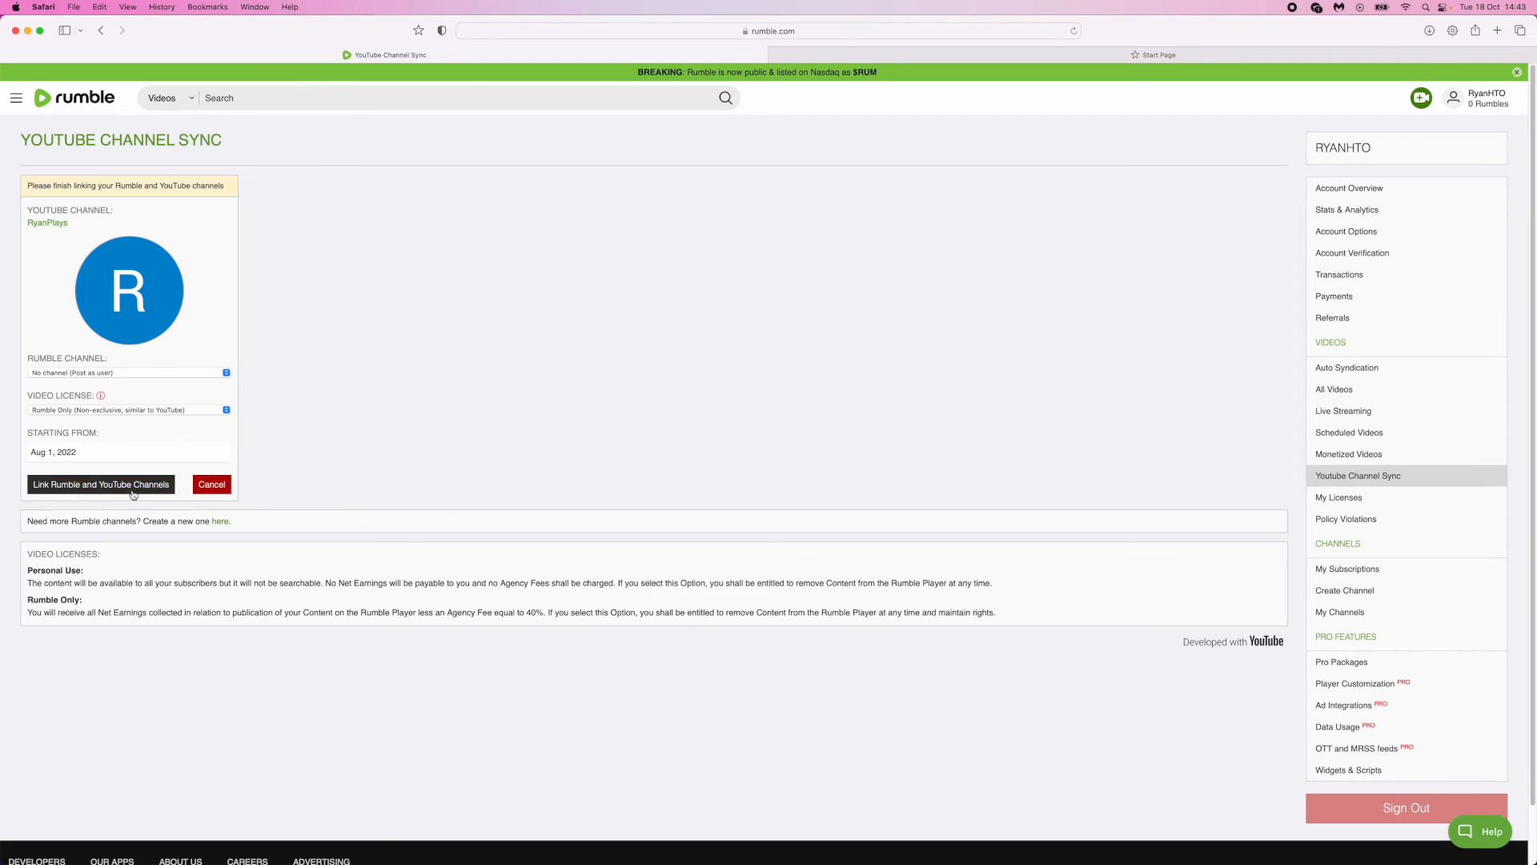
- Link the RyanPlays YouTube channel to Rumble and confirm, syncing from Jul 31, 2022
click(100, 484)
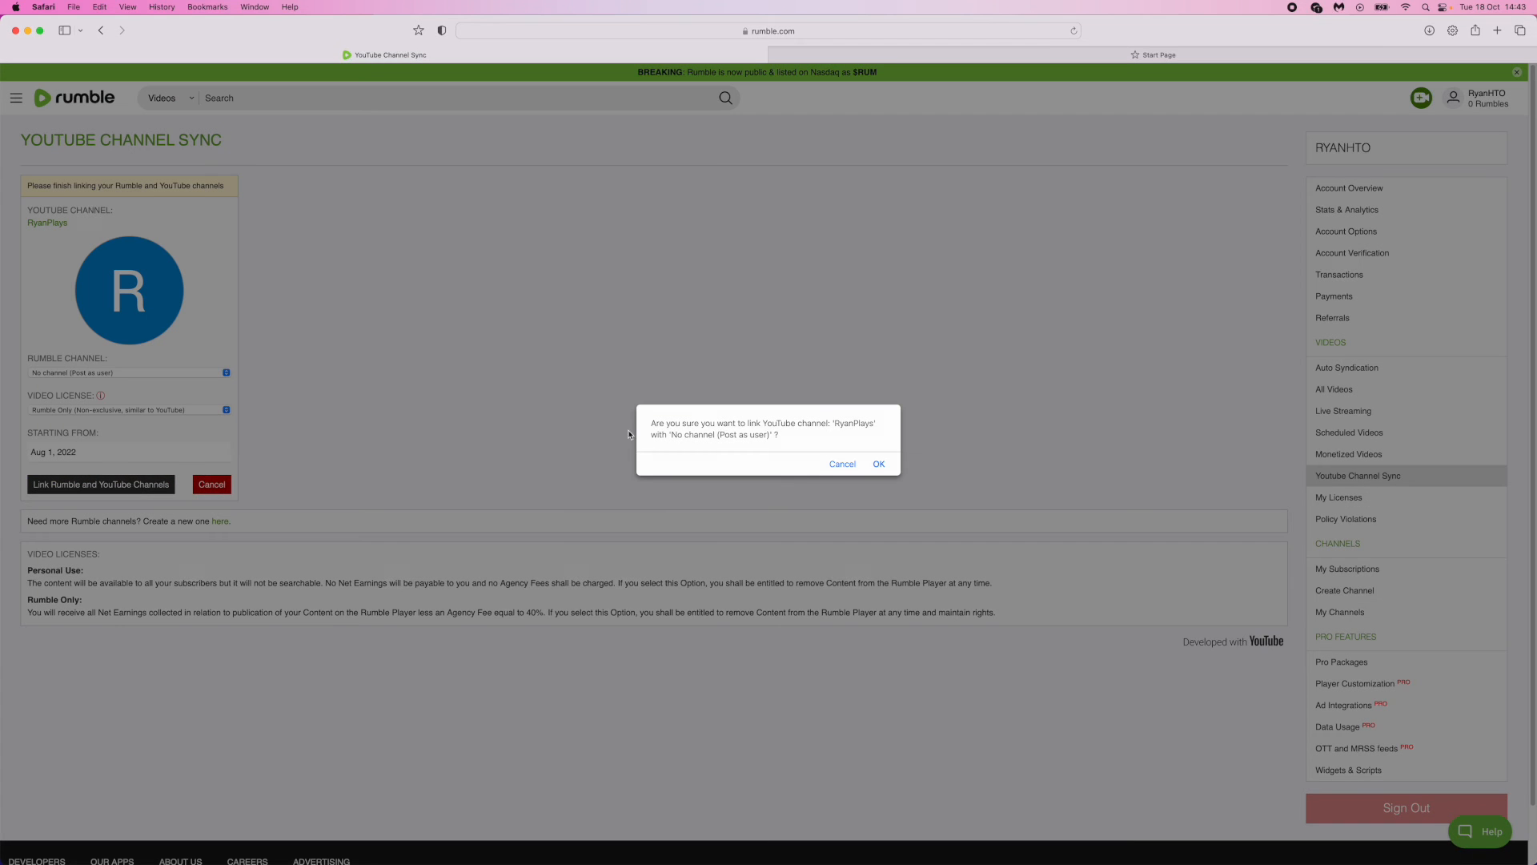
mouse_move(876, 476)
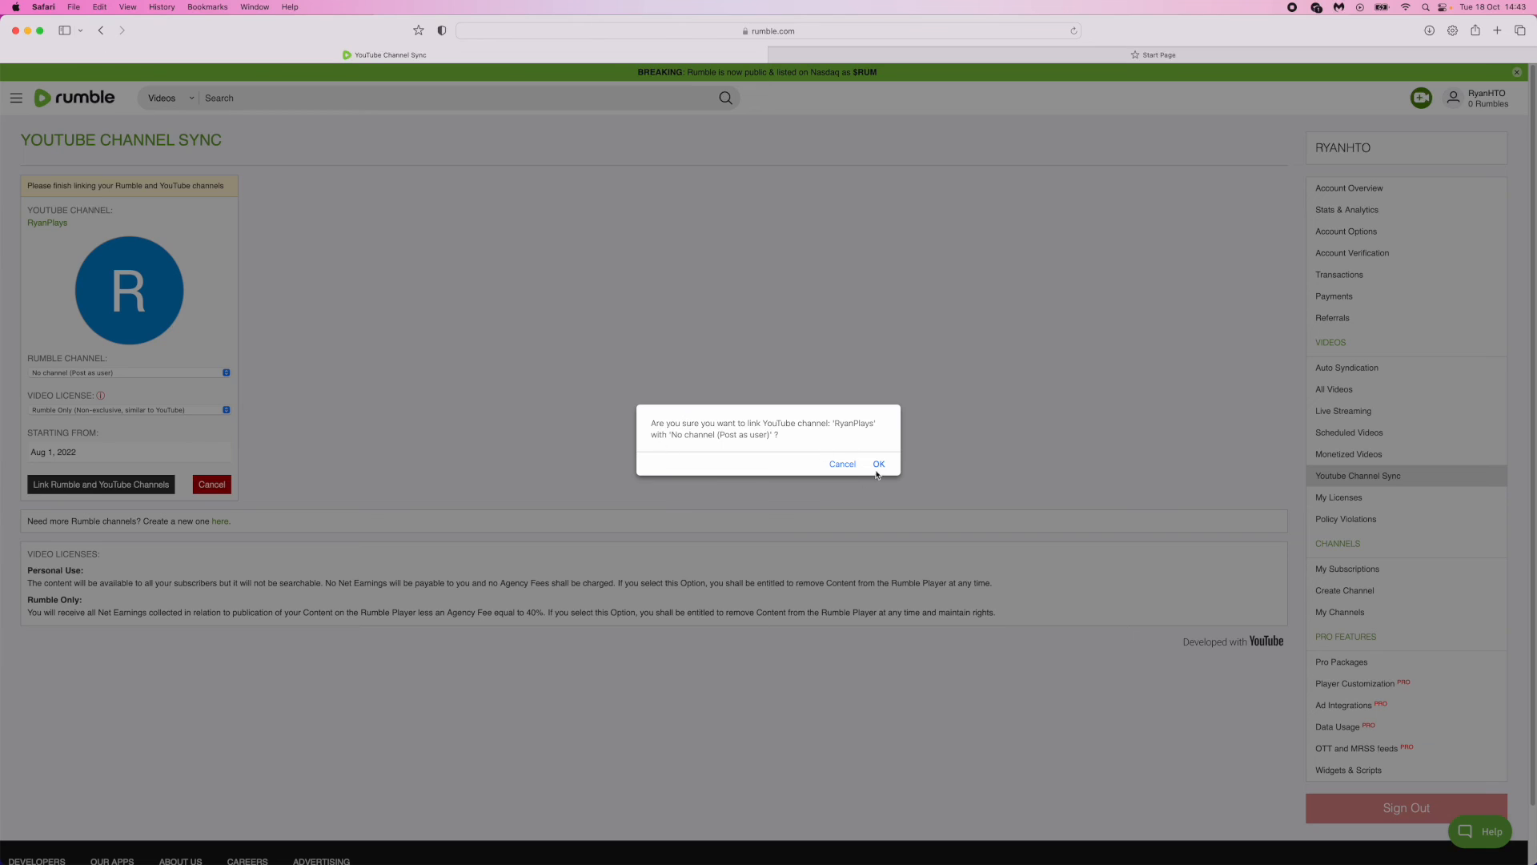
click(879, 462)
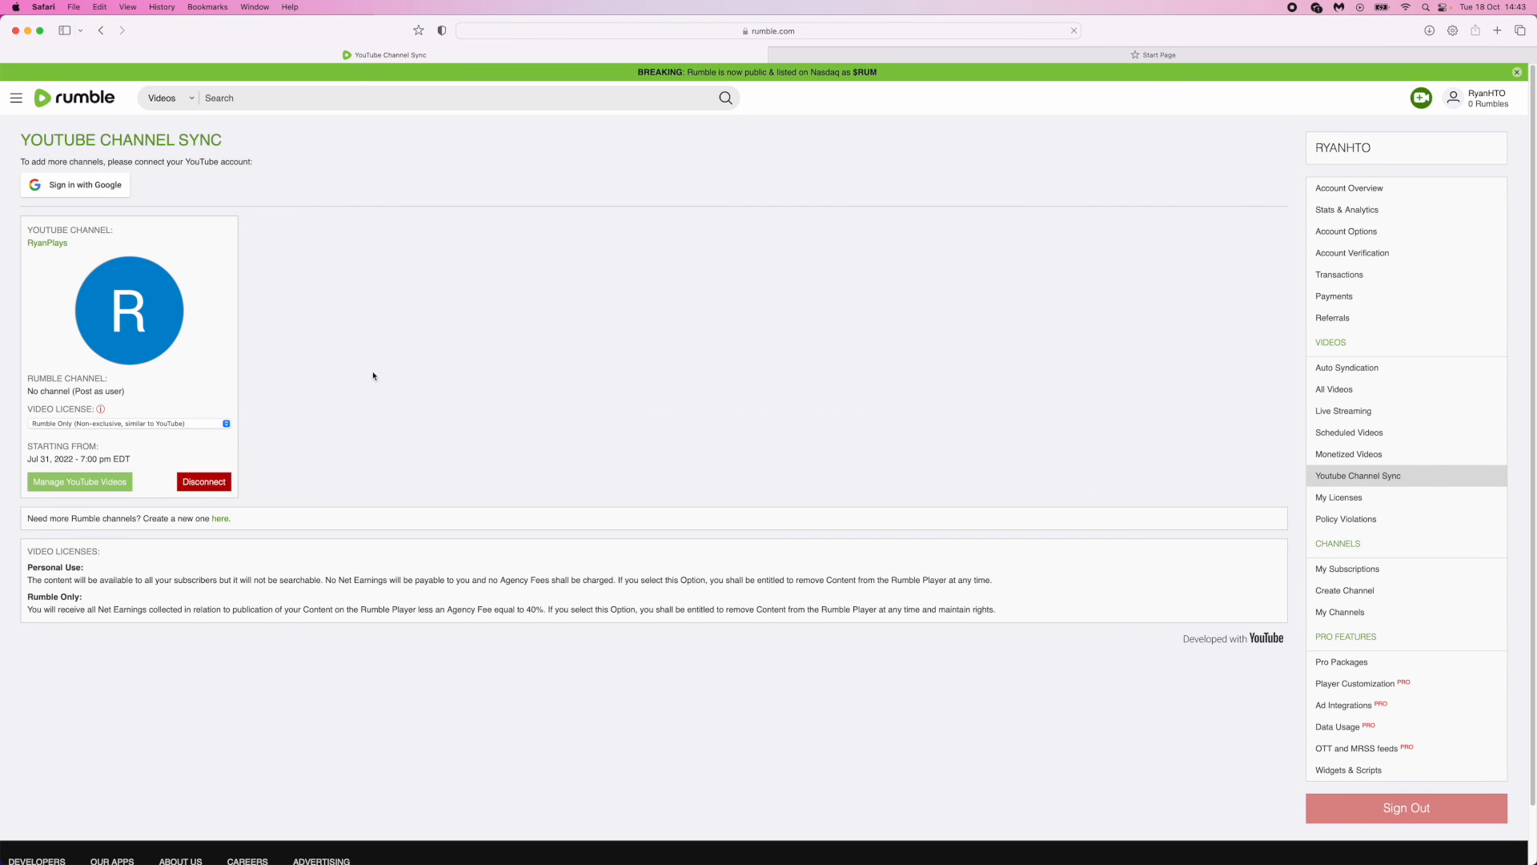